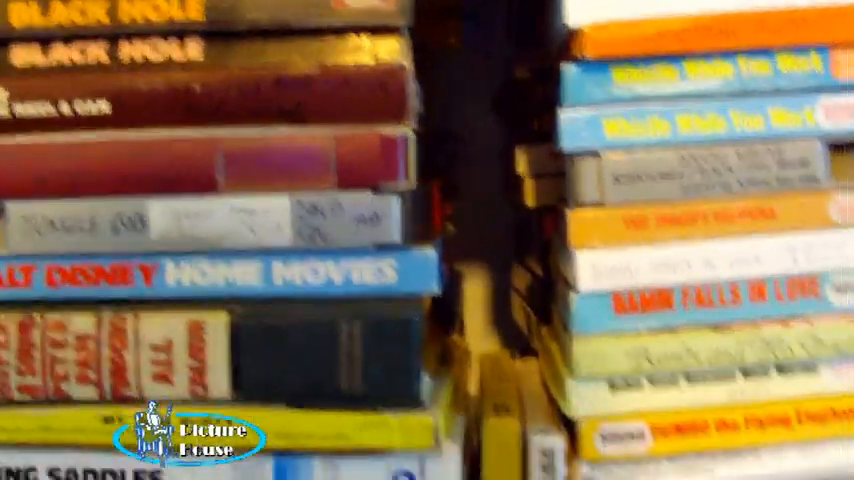
- Show the Edit workspace with the Color library and project timeline
scroll(down, 3)
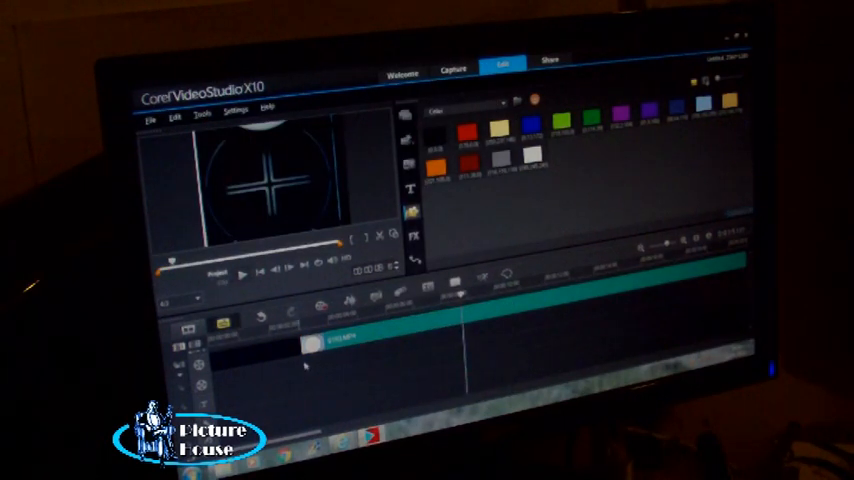
click(246, 274)
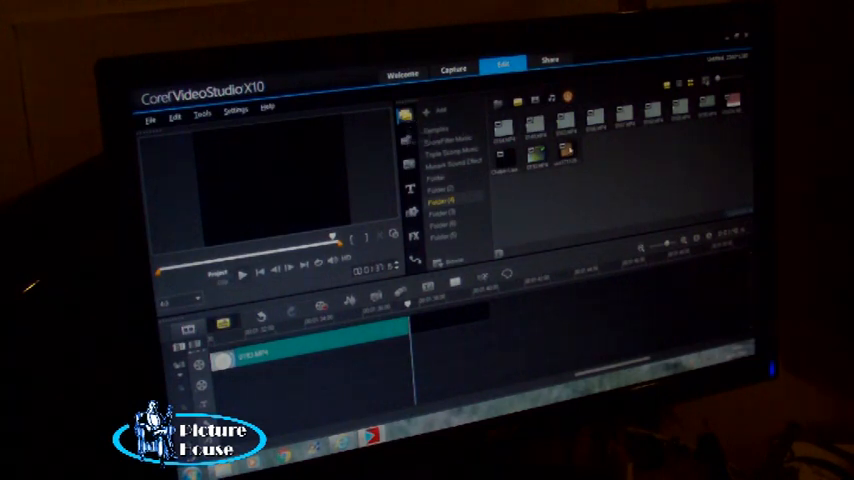
- Preview the scanned film clip from the media library in the Player panel
click(560, 152)
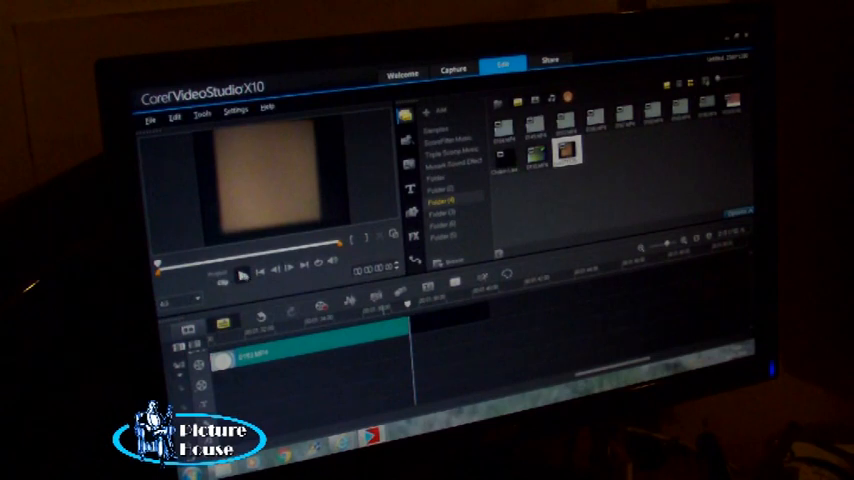
click(246, 272)
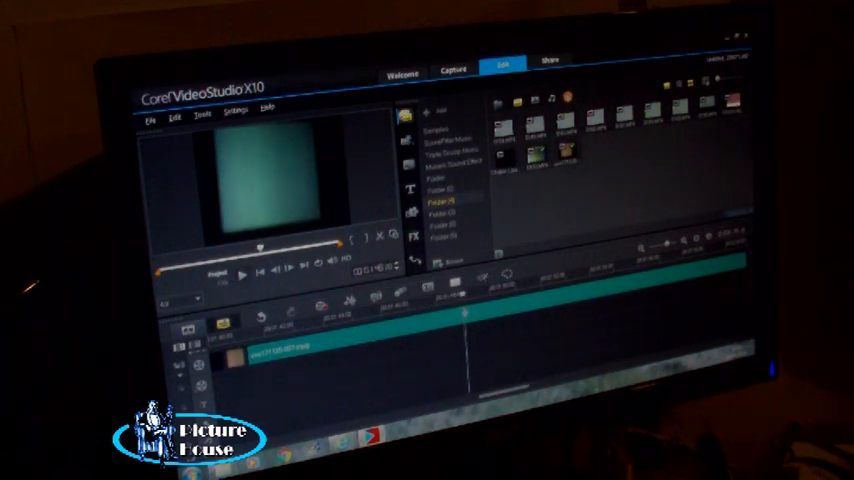
- Play the scanned film clip on the timeline in the preview, then stop playback
click(242, 276)
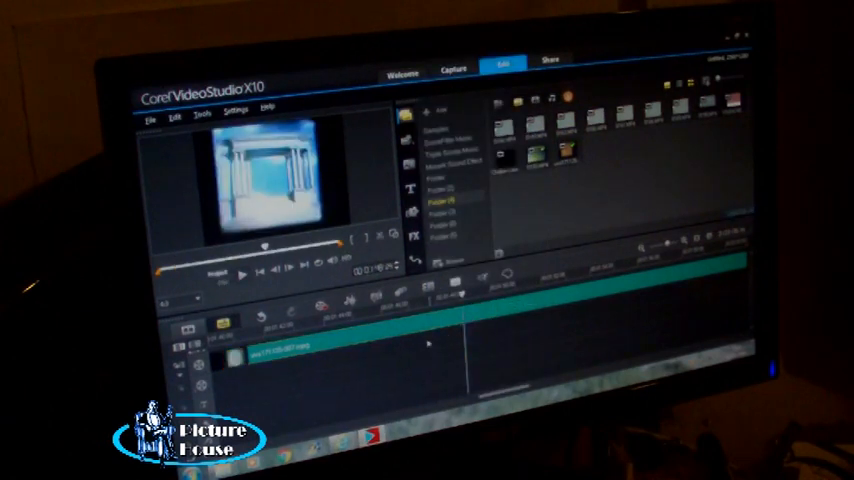
click(240, 276)
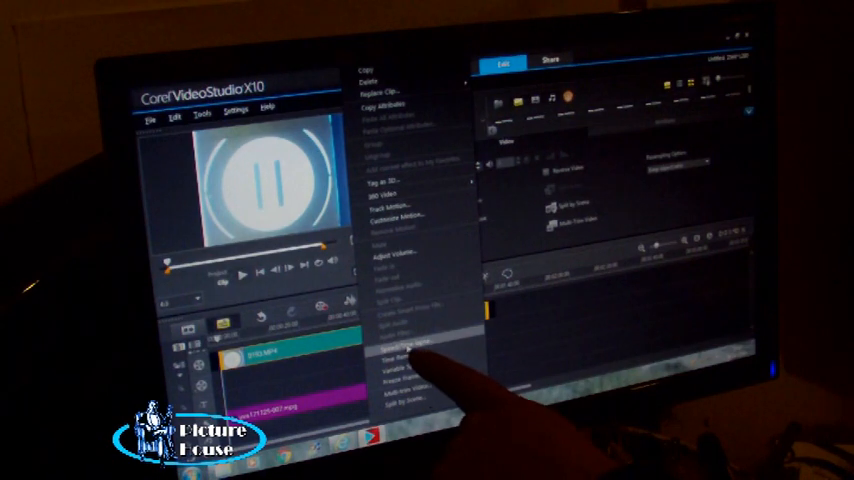
- Select the film clip on the Video Track above the projection soundtrack
click(396, 344)
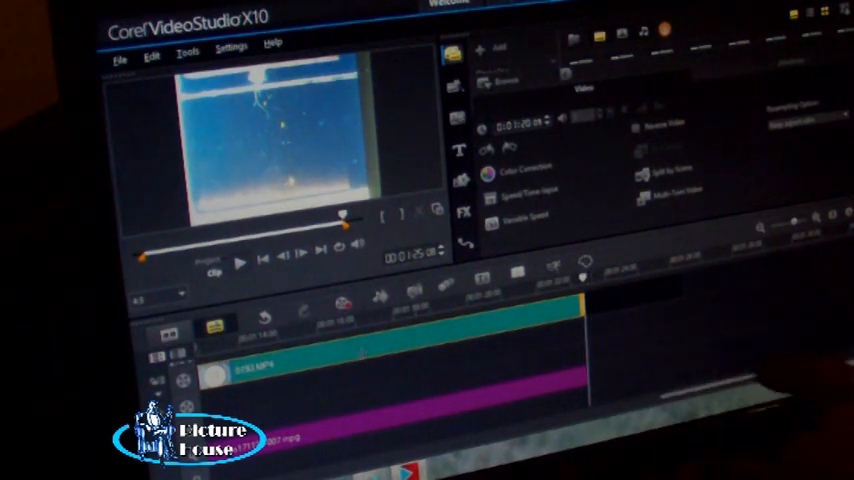
click(238, 260)
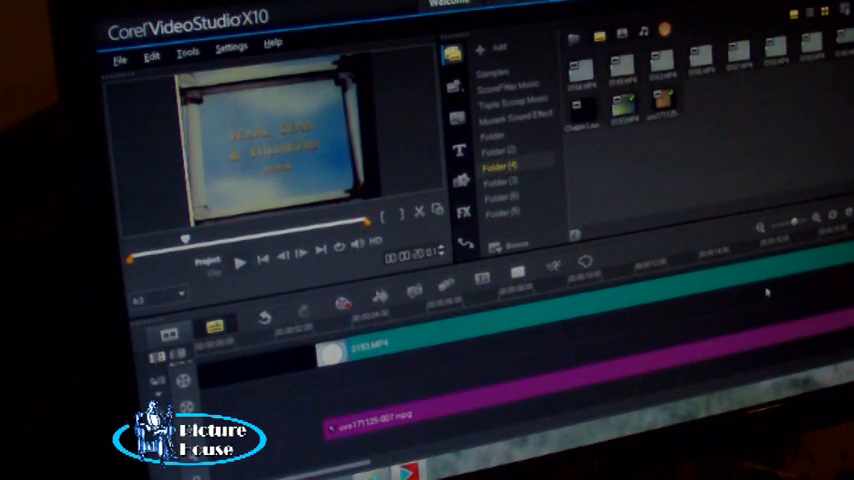
mouse_move(348, 390)
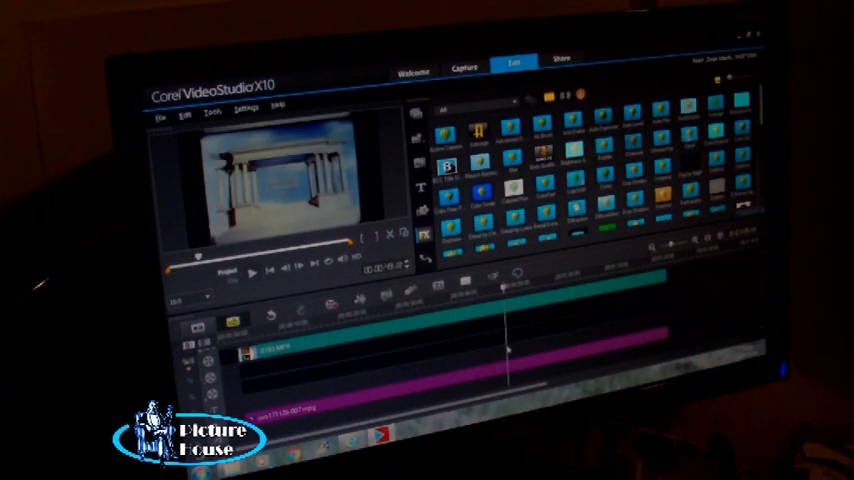
- Render the project to an MPEG-4 video file via Share and return to editing
click(560, 60)
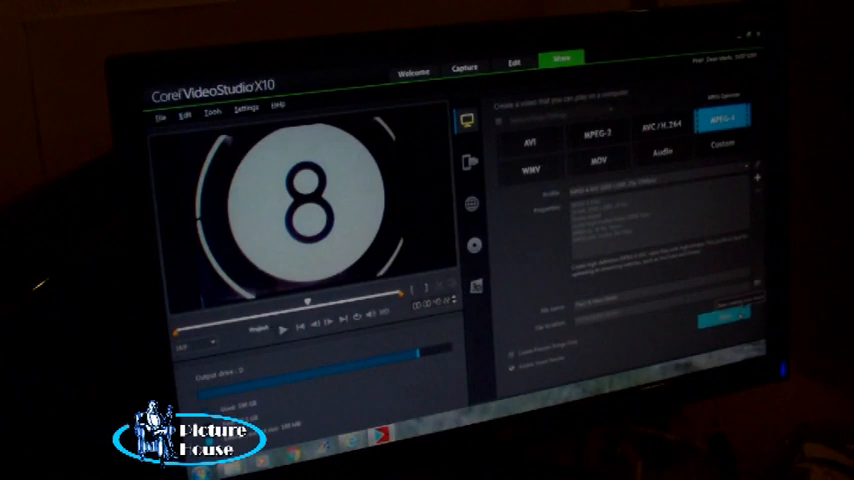
click(724, 318)
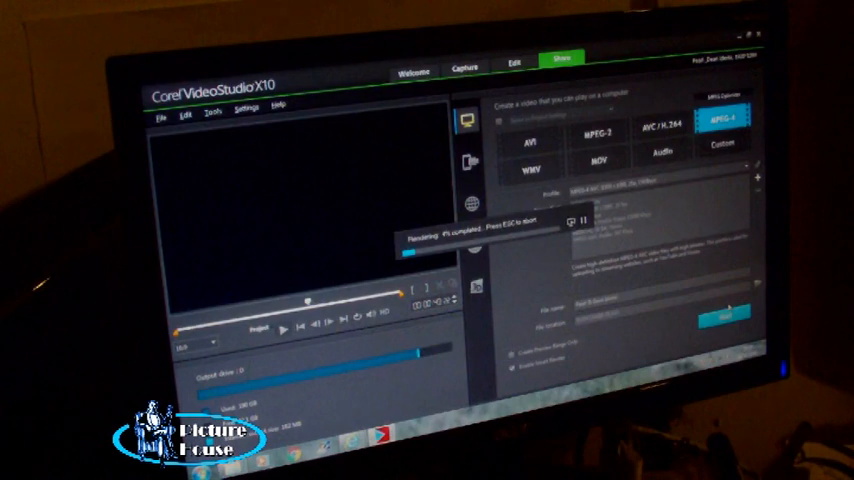
click(516, 68)
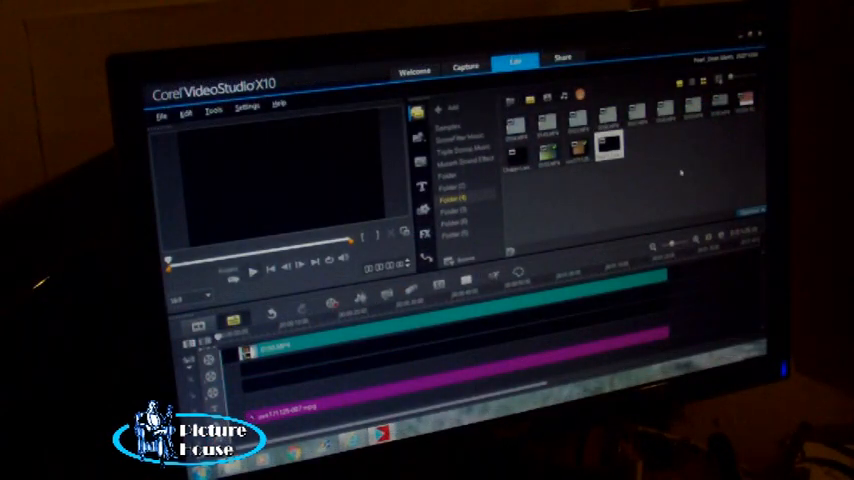